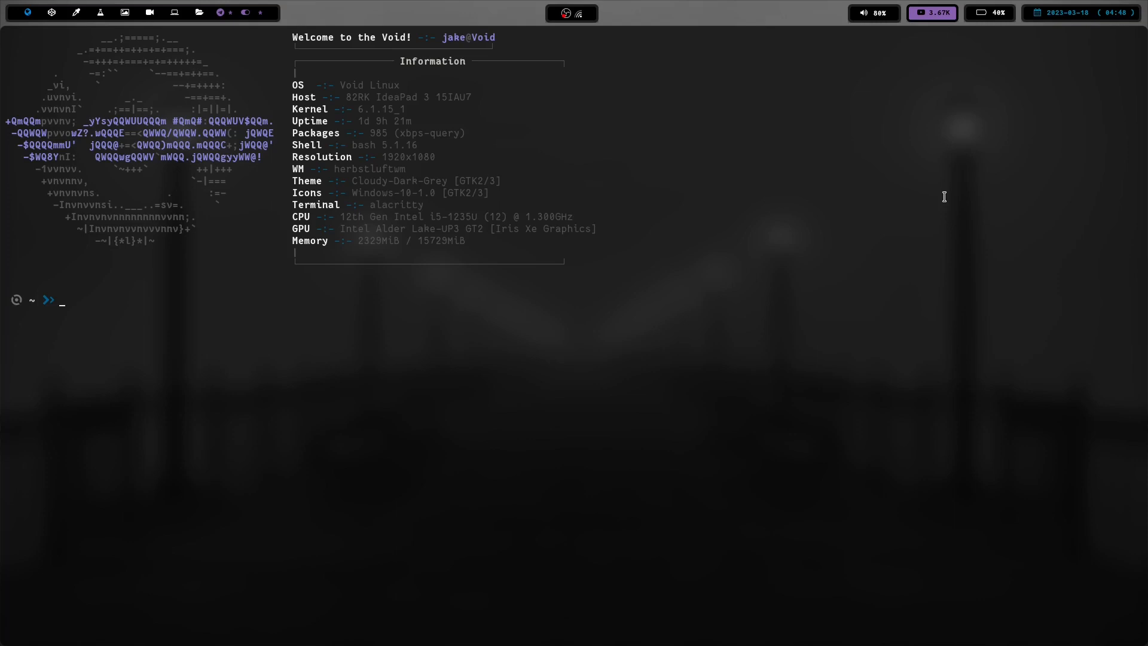
{"action": "mouse_move", "coordinate": [938, 184]}
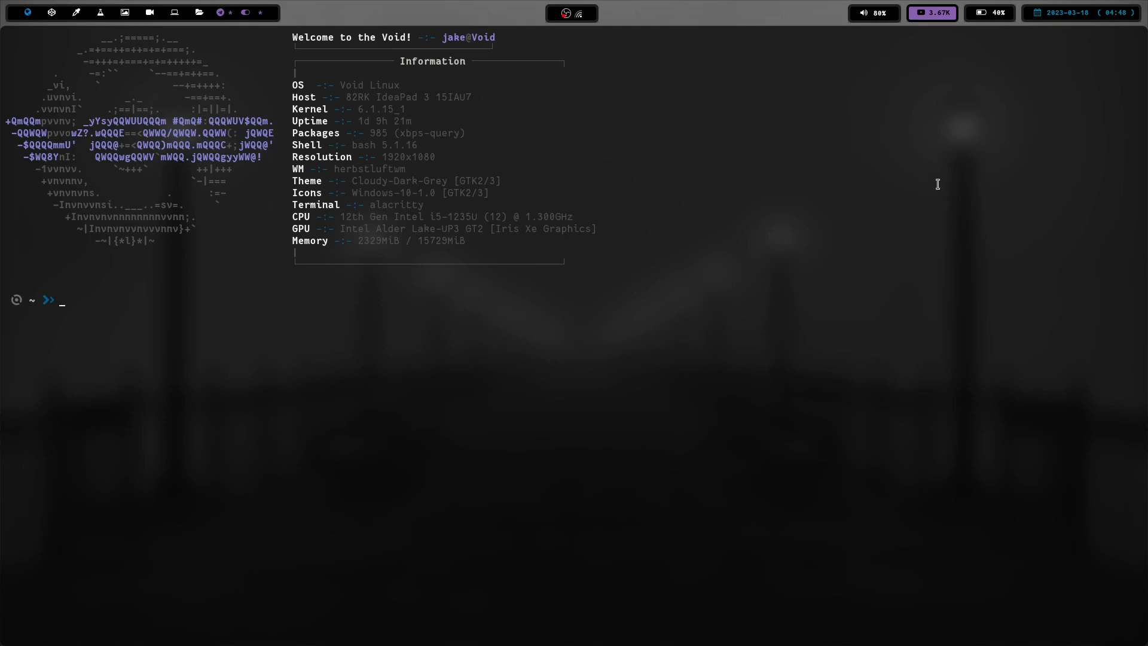
Step: Close the system-information terminal and bring up the program launcher over the wallpaper
{"action": "type", "text": "bc"}
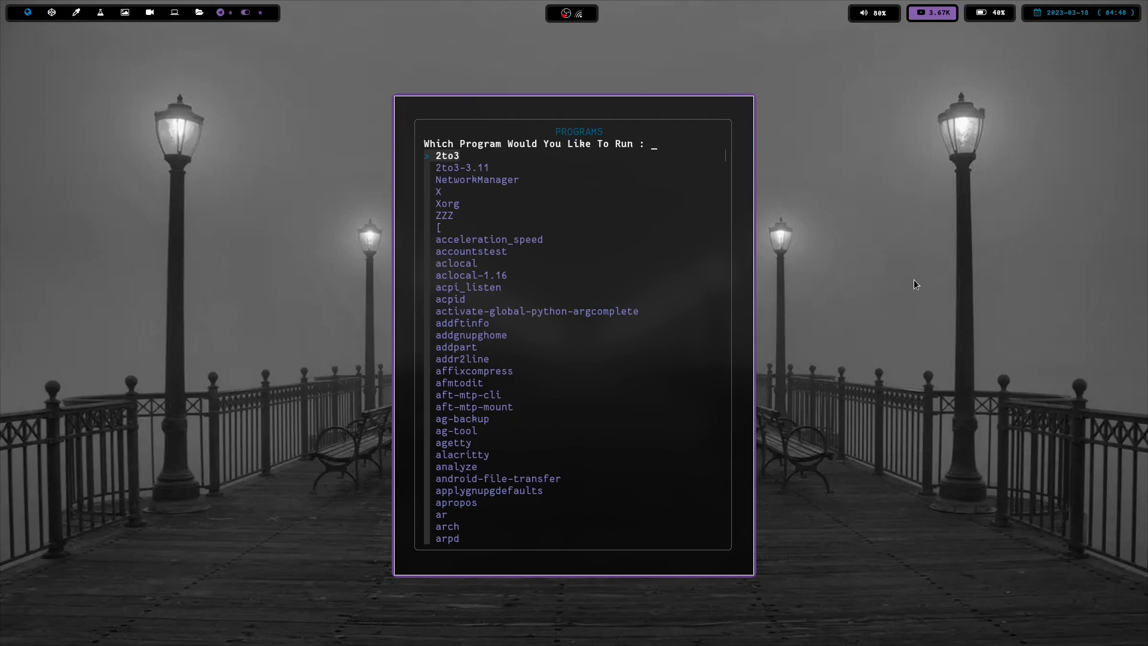
Step: Dismiss the launcher with Escape, leaving the bare foggy pier desktop
{"action": "key", "text": "Escape"}
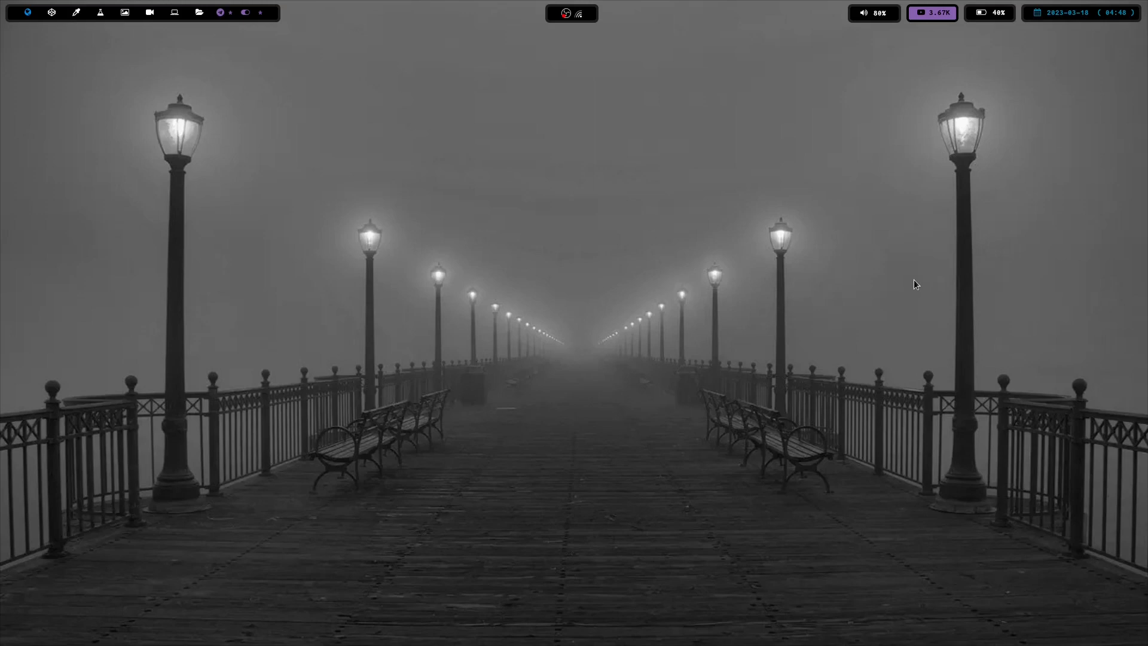
{"action": "mouse_move", "coordinate": [912, 70]}
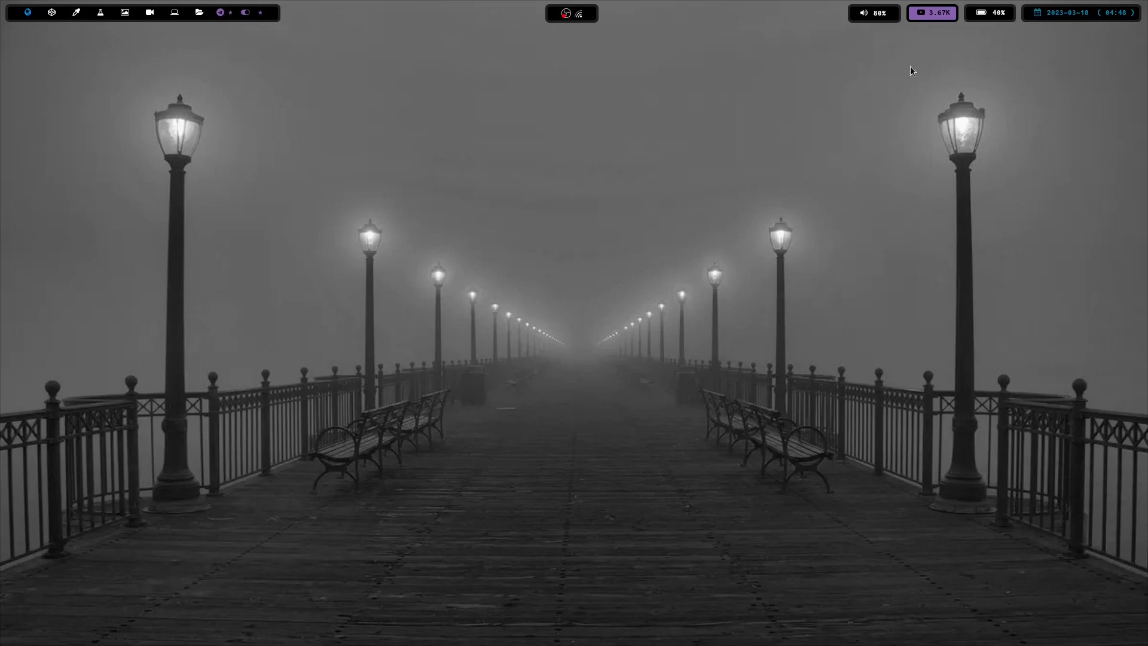
{"action": "mouse_move", "coordinate": [974, 108]}
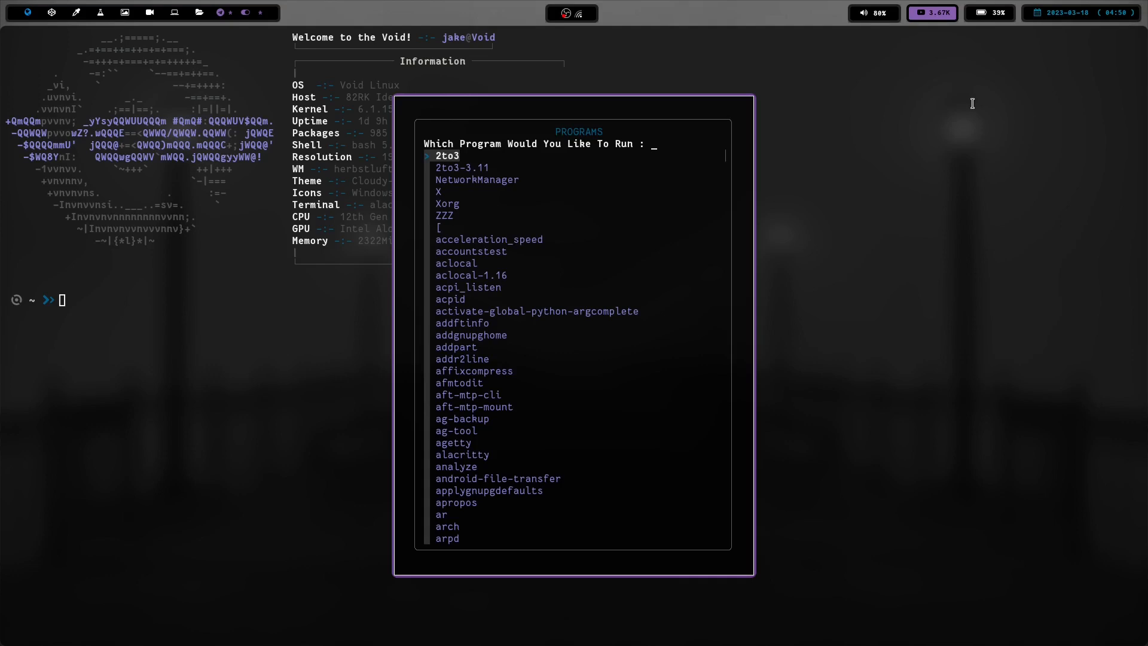
Step: Dismiss the launcher so the reopened Void Linux system-information terminal stays visible
{"action": "key", "text": "Escape"}
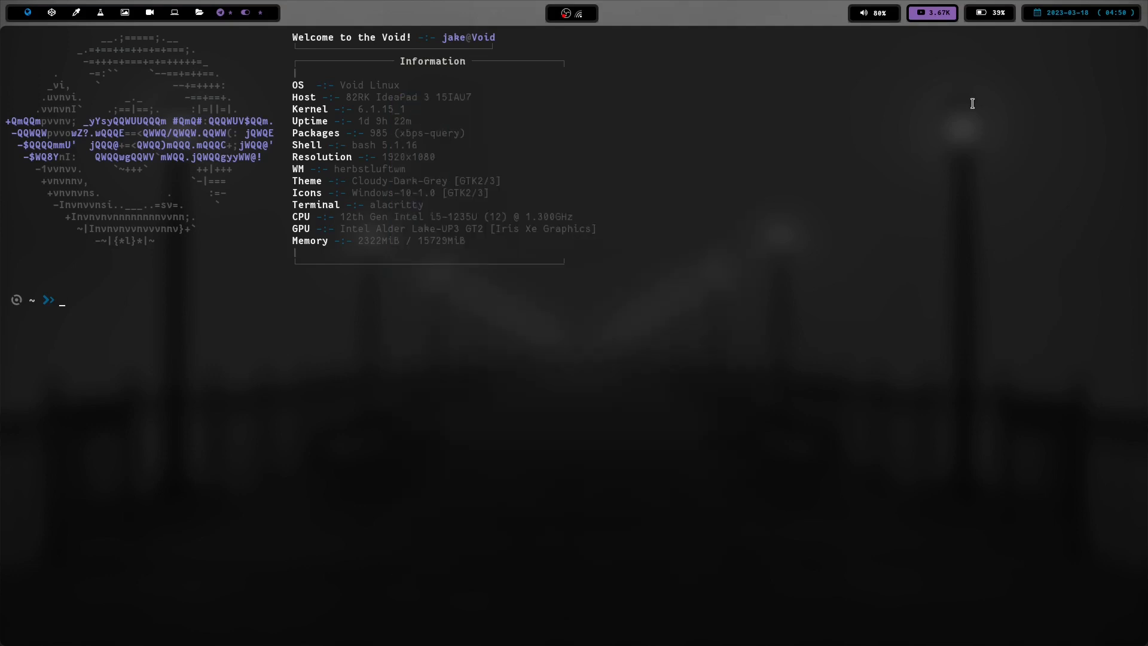